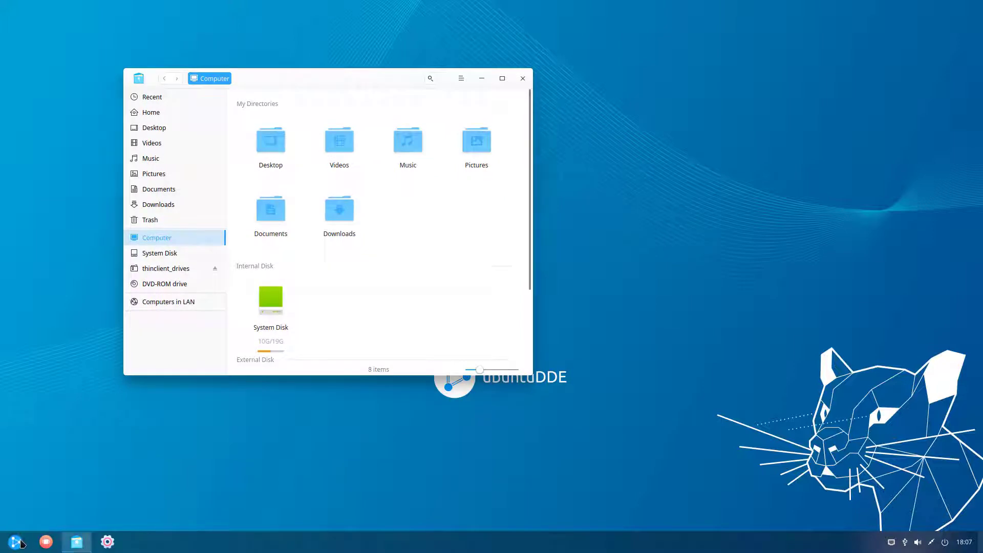
mouse_move(62, 319)
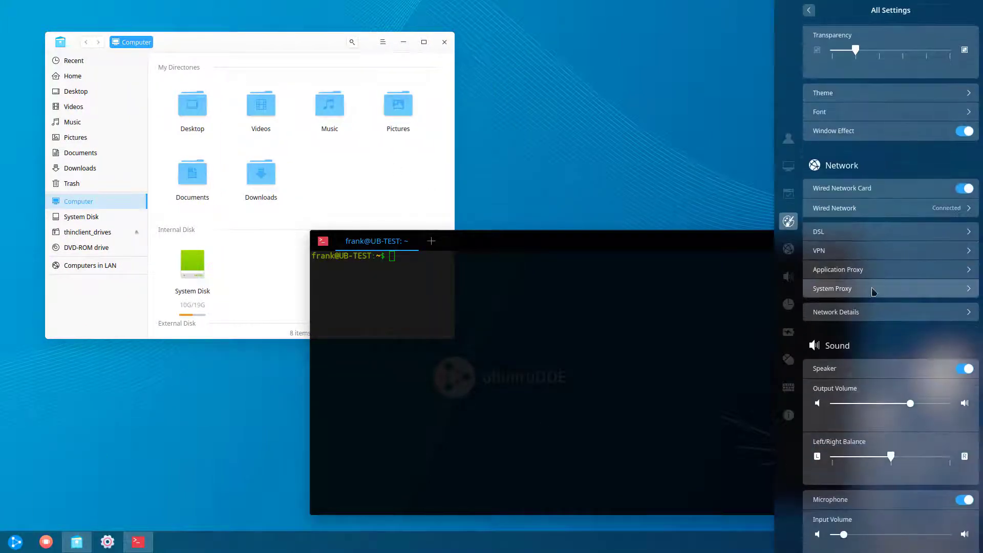
Scroll down the UbuntuDDE desktop tour toward the ISO download page
scroll("down", 3)
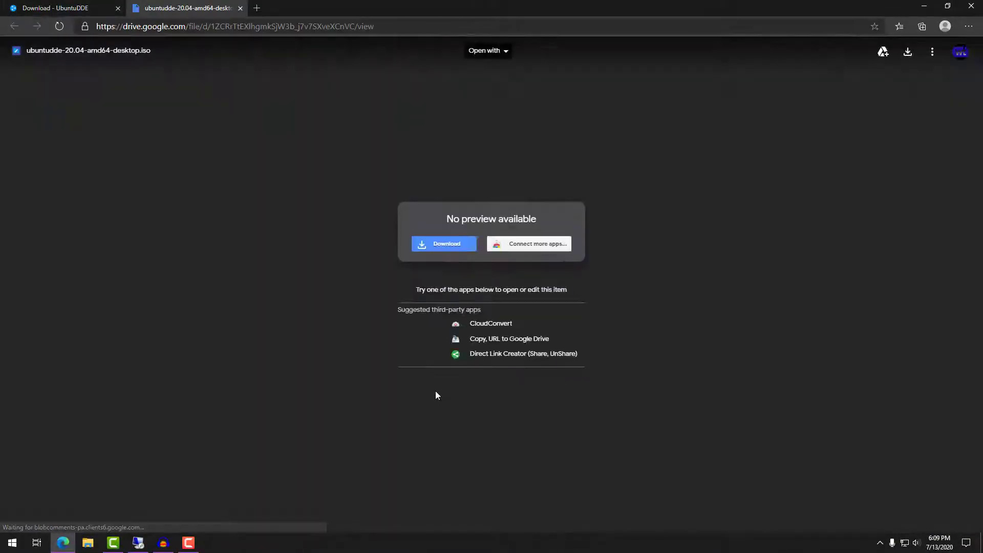
Download ubuntudde-20.04-amd64-desktop.iso from Drive, accepting the too-large-to-scan warning
left_click(443, 244)
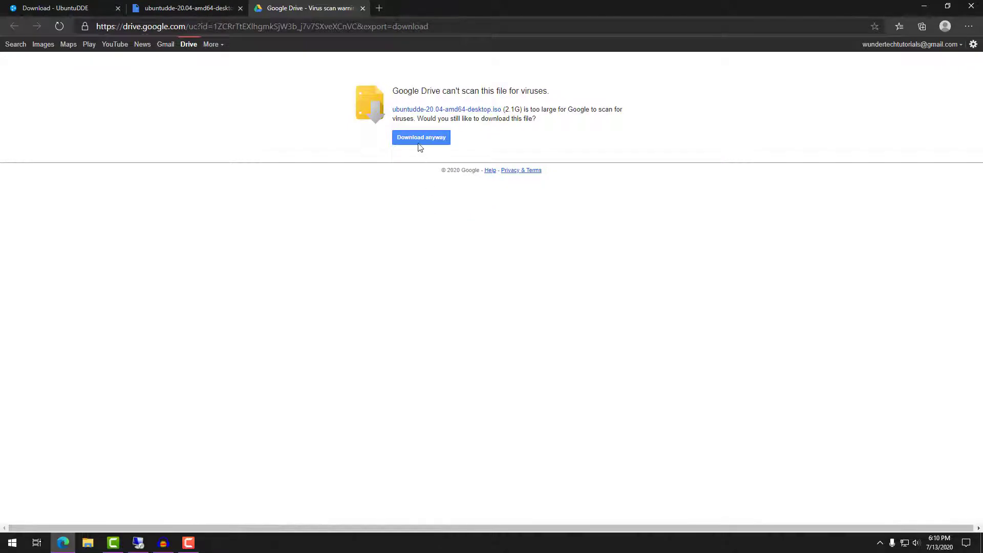
left_click(421, 136)
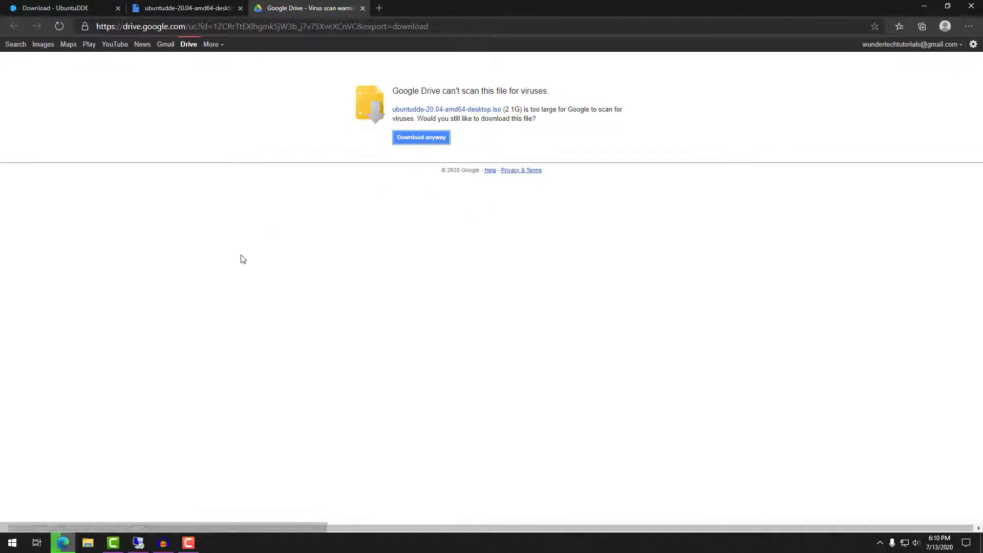
left_click(421, 137)
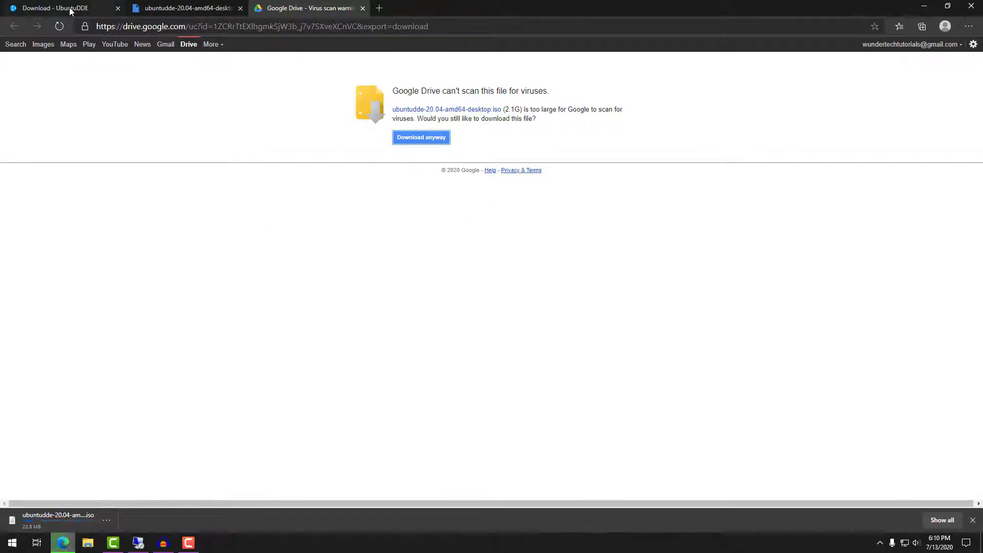
Open the UbuntuDDE installation guide and read down to the Prepare to install section
left_click(53, 7)
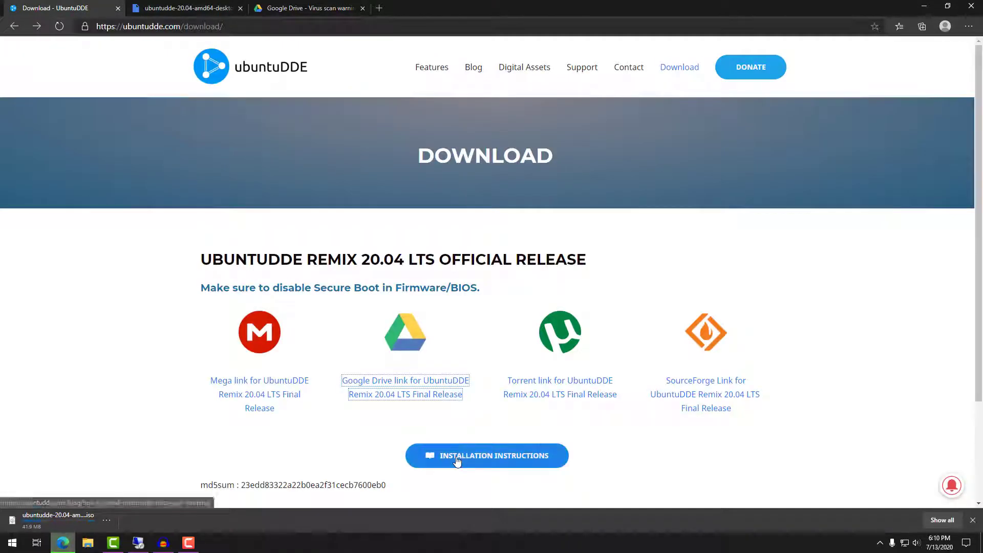
left_click(486, 456)
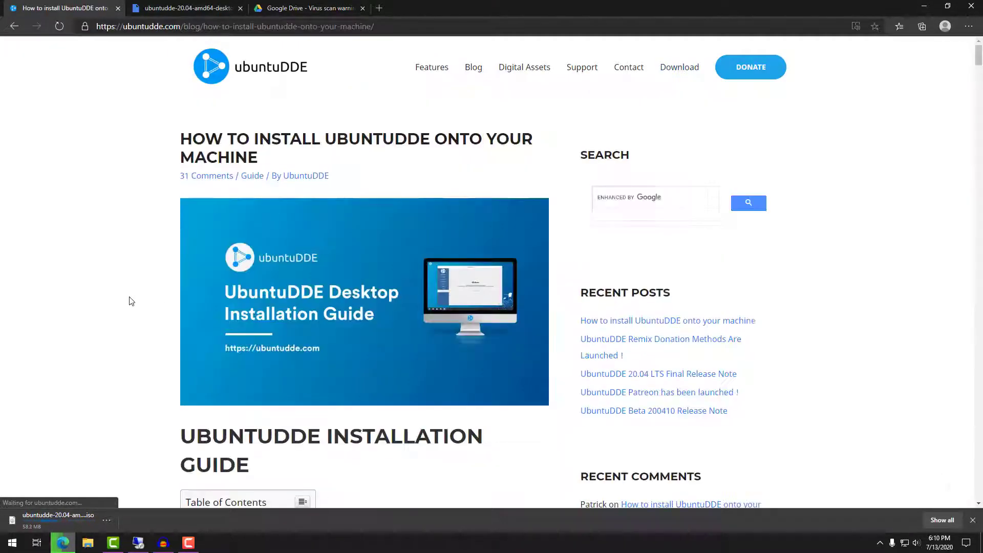
scroll("down", 3)
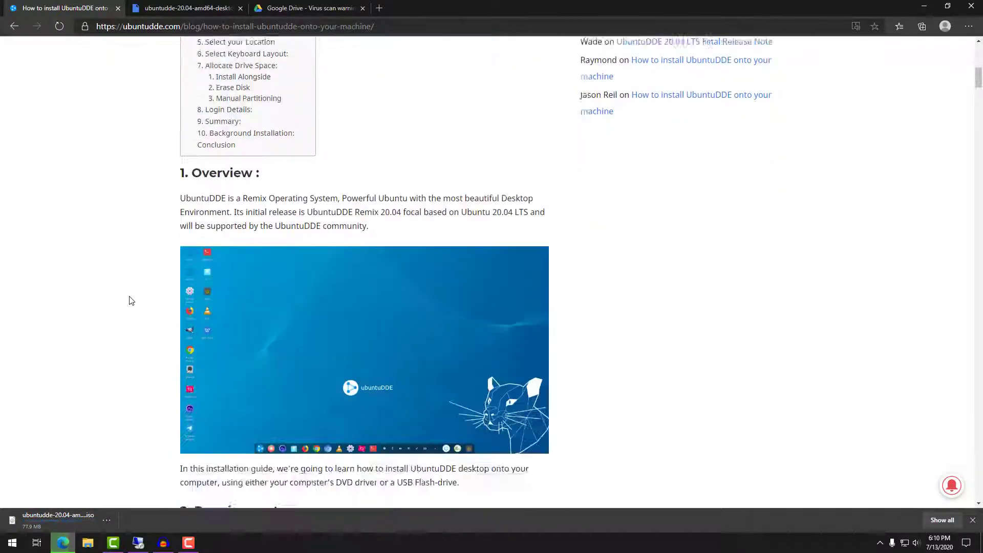
scroll("down", 3)
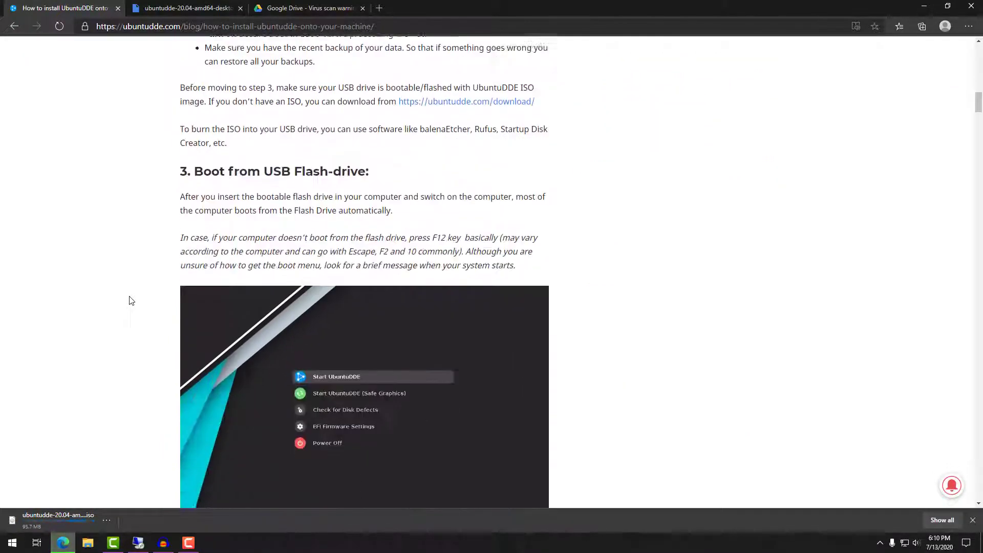
scroll("down", 3)
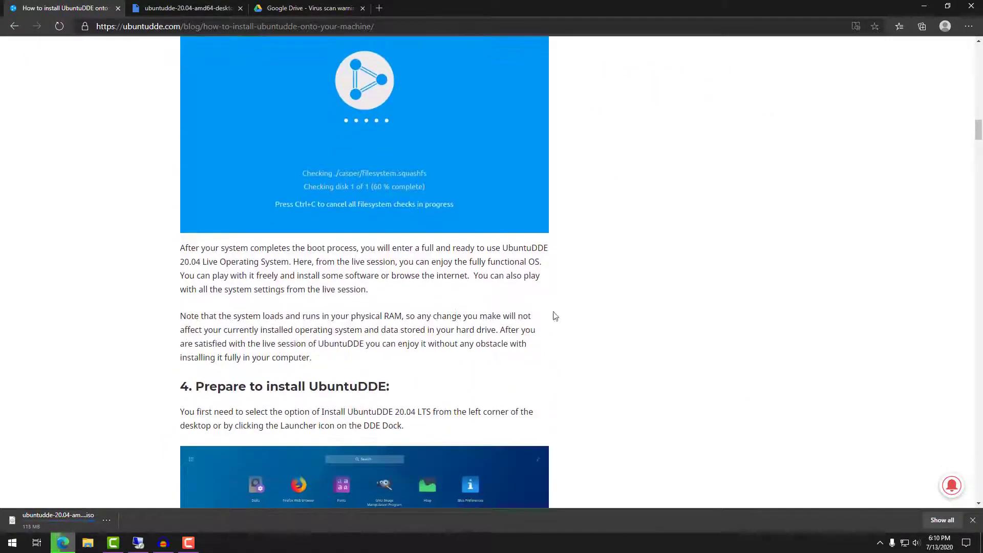
scroll("down", 3)
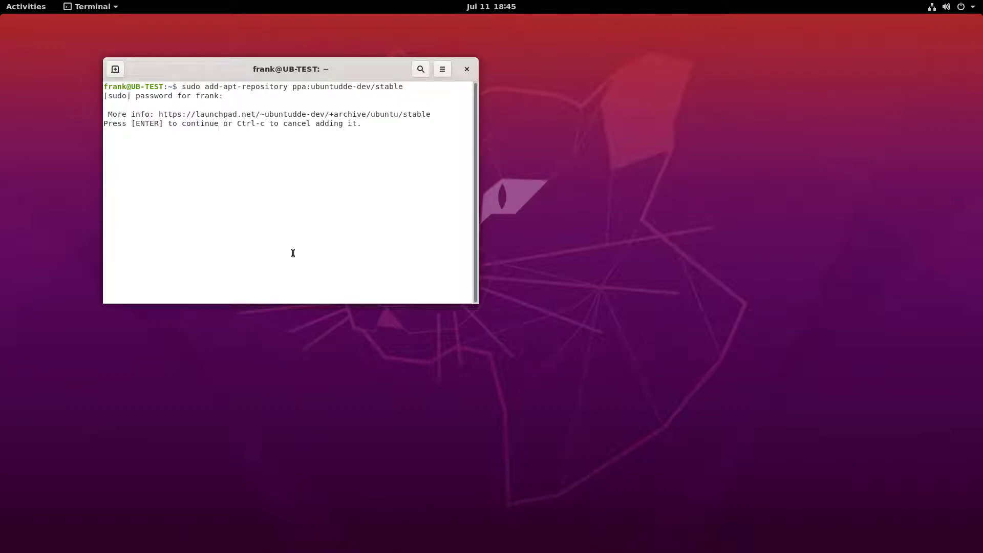
Add the ubuntudde-dev/stable PPA, run apt-get update and install, choosing the default display manager
key("Return")
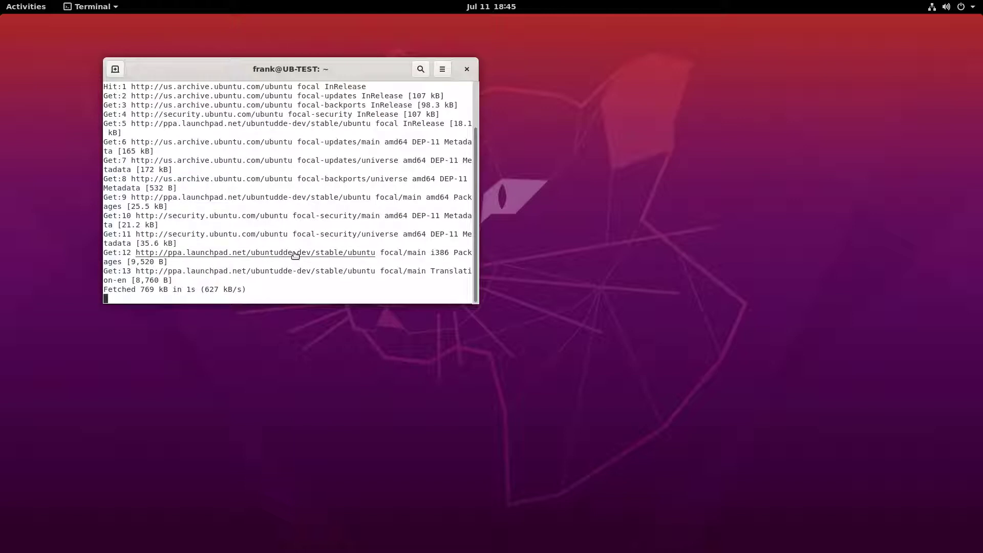
type("sudo apt-ge")
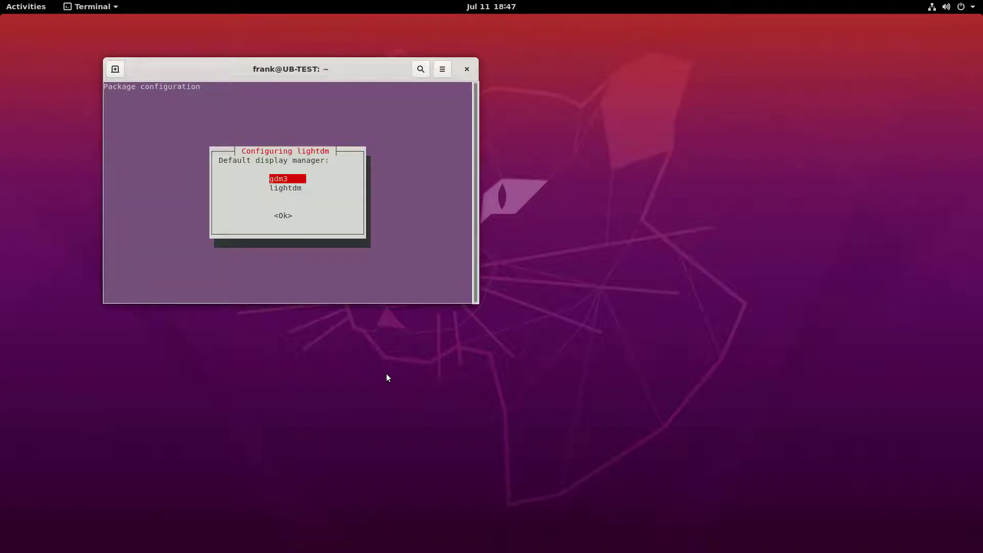
key("Down")
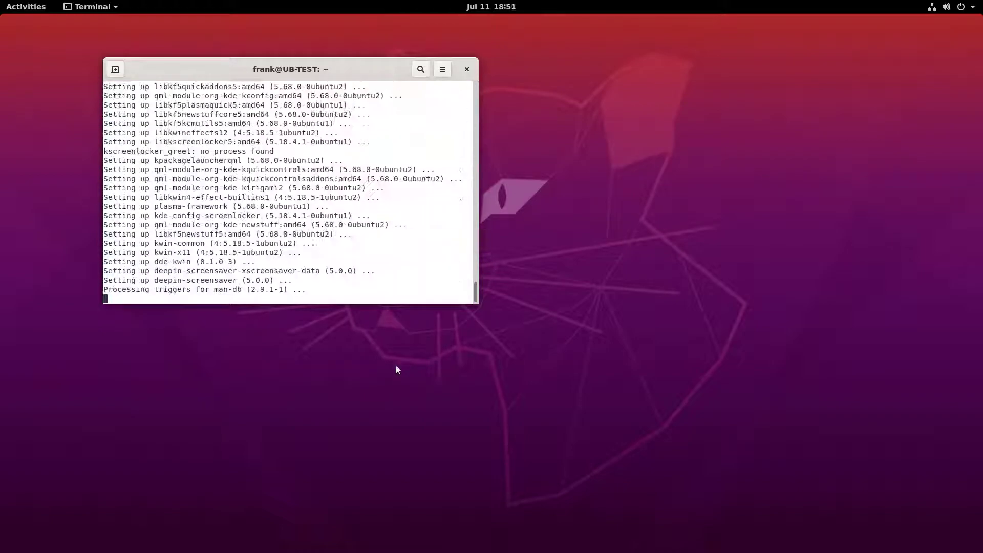
type("sudo add-apt-repository ppa:openarun")
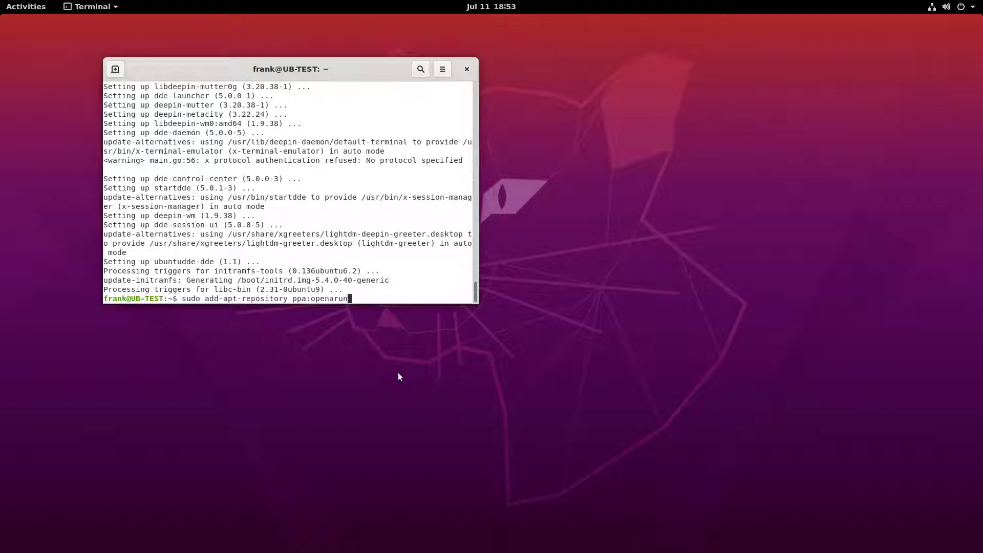
Add the openarun/dde-dev PPA and install ubuntudde-dde, answering y to download its 238 packages
type("/dde-dev")
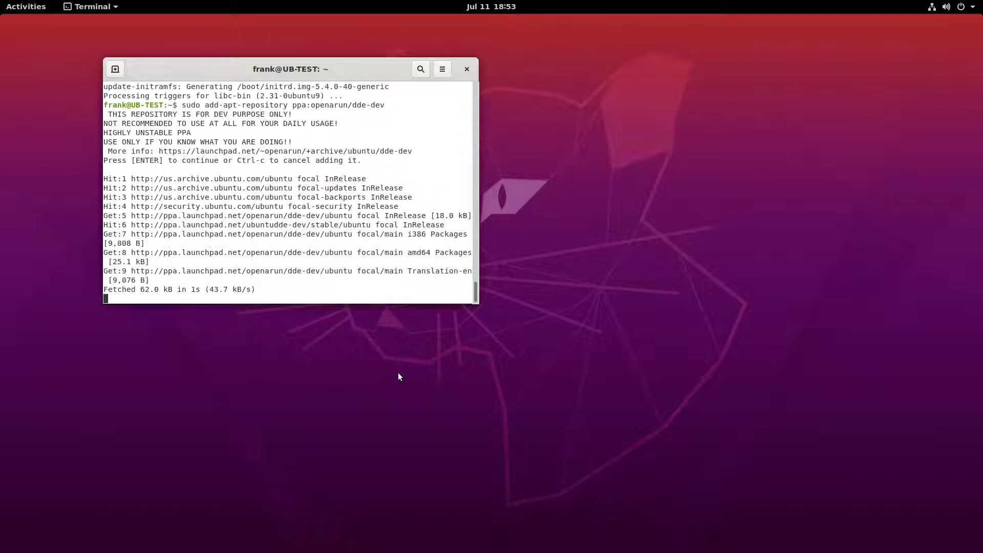
type("sudo apt-get install ubuntudde-")
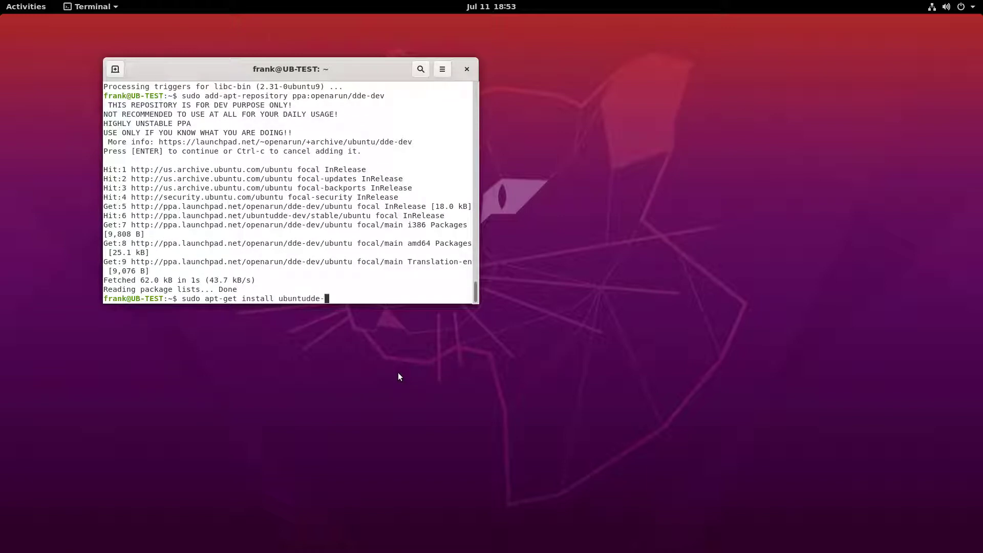
key("Return")
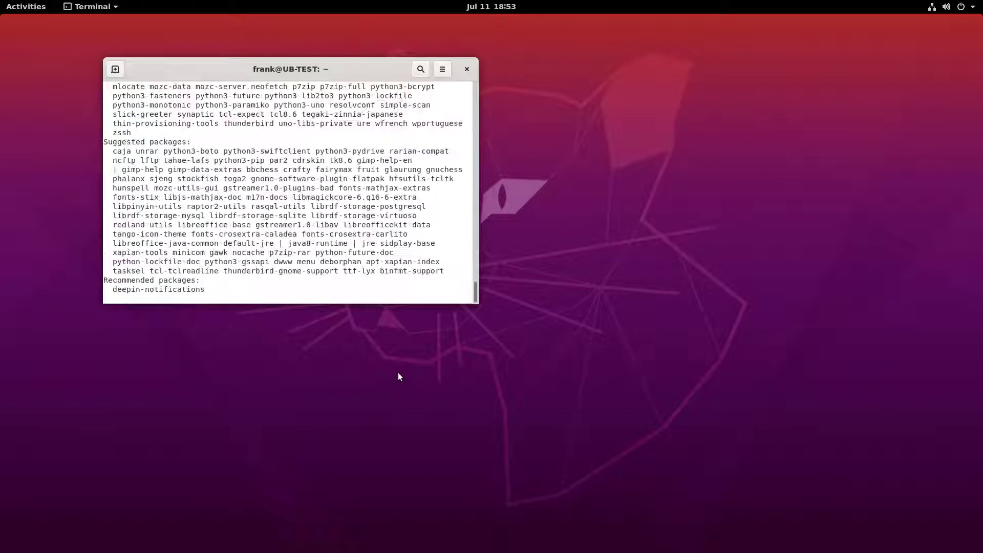
type("you want to continue? [Y/n] y")
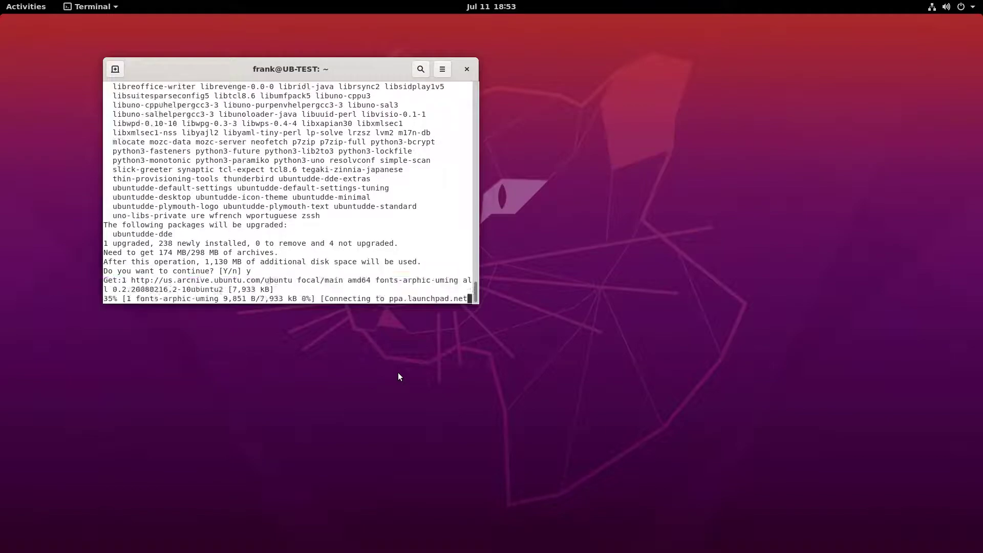